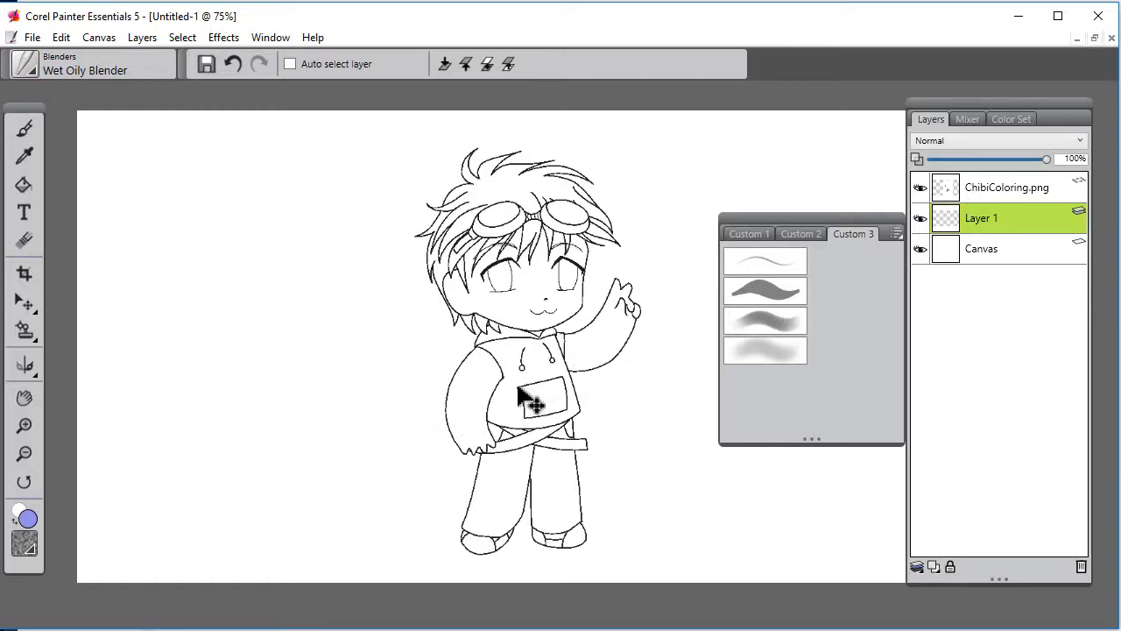
pyautogui.moveTo(610, 438)
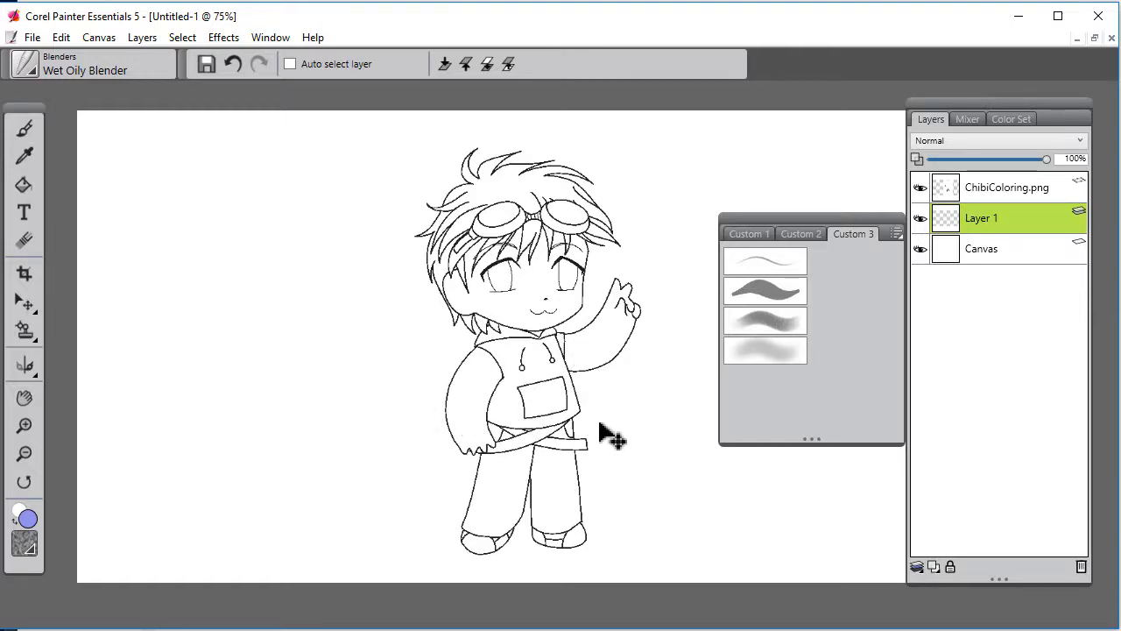
pyautogui.moveTo(599, 438)
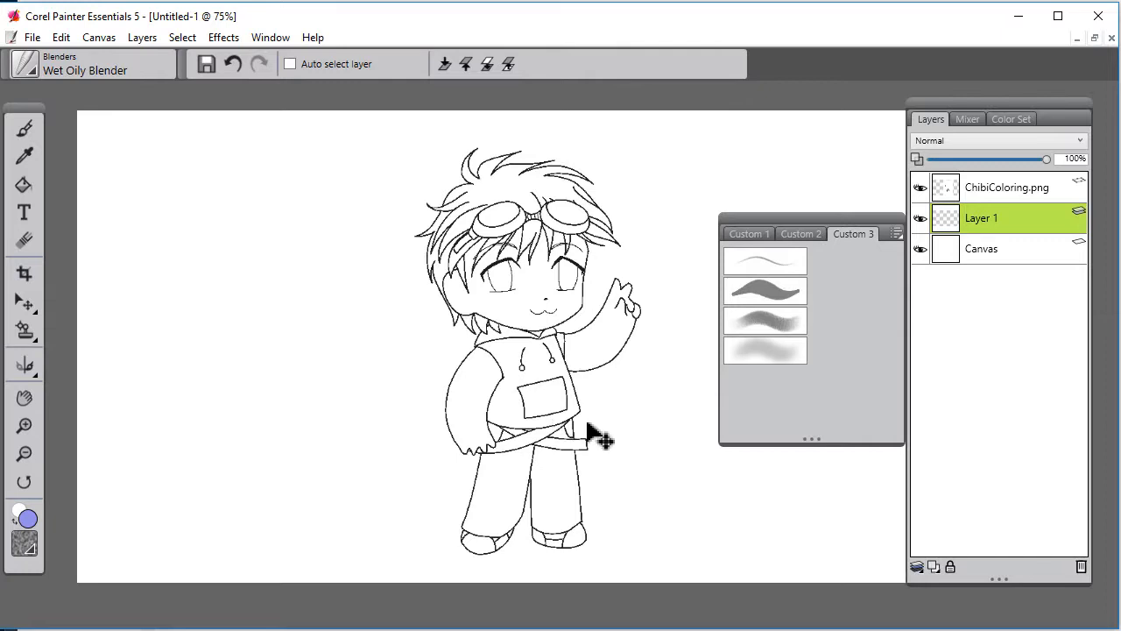
pyautogui.moveTo(613, 447)
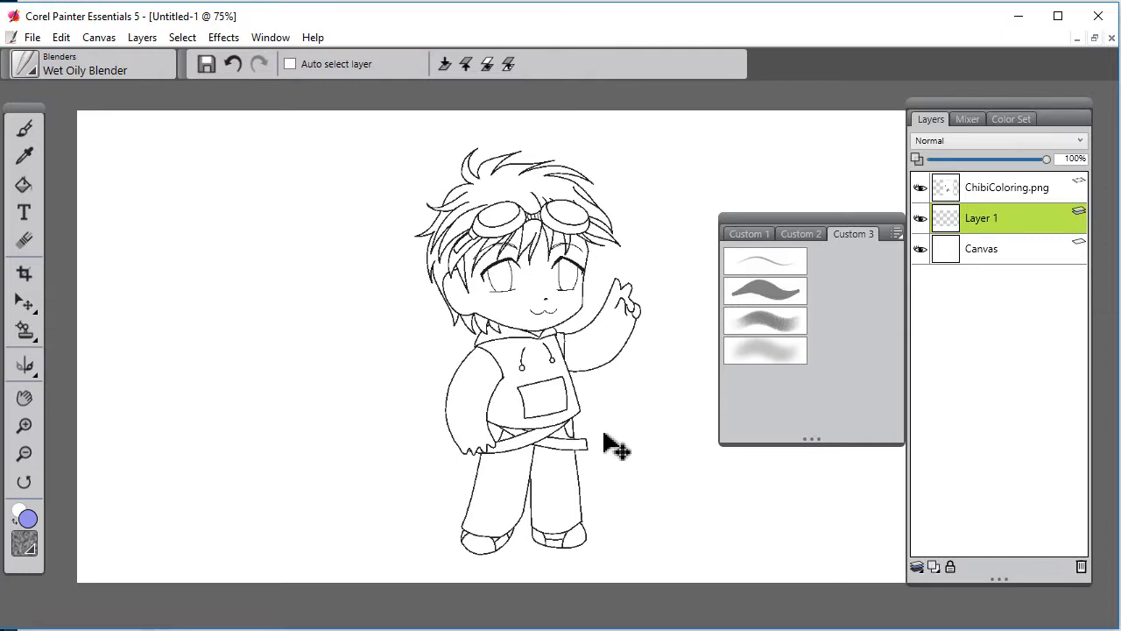
pyautogui.moveTo(600, 446)
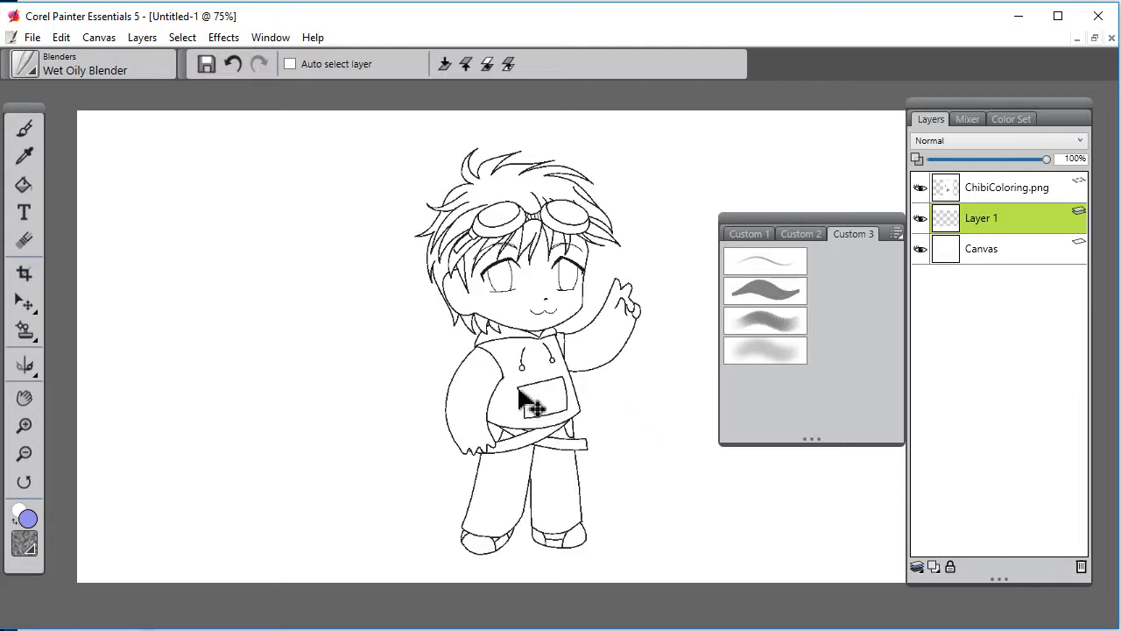
pyautogui.moveTo(25, 398)
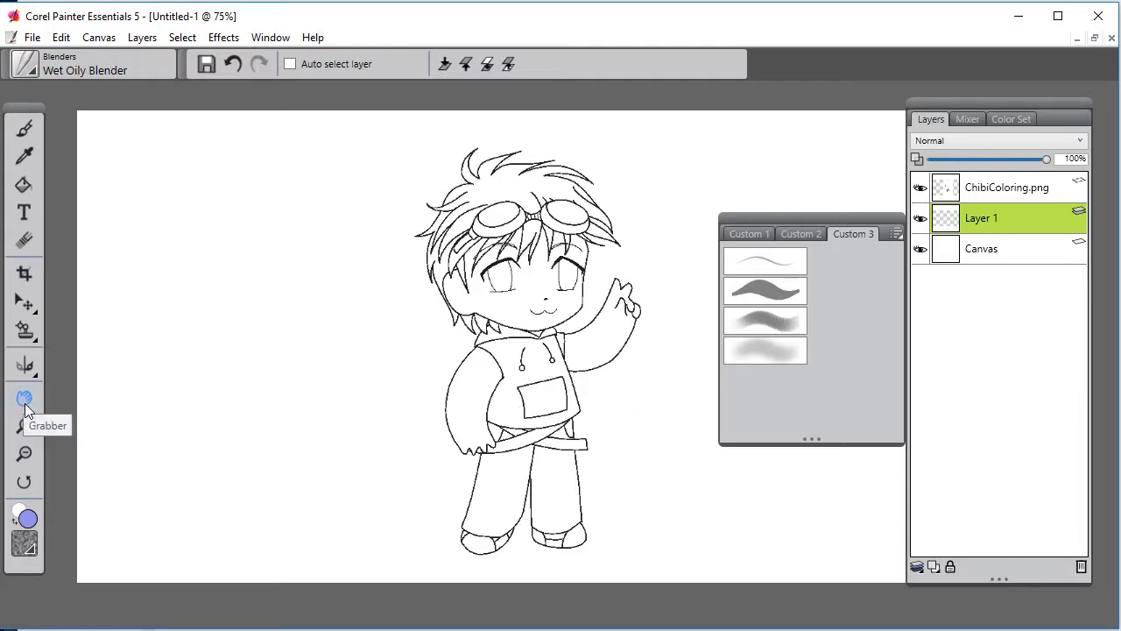
# Pick the Grabber from the toolbox to pan around the chibi line art.
pyautogui.click(25, 400)
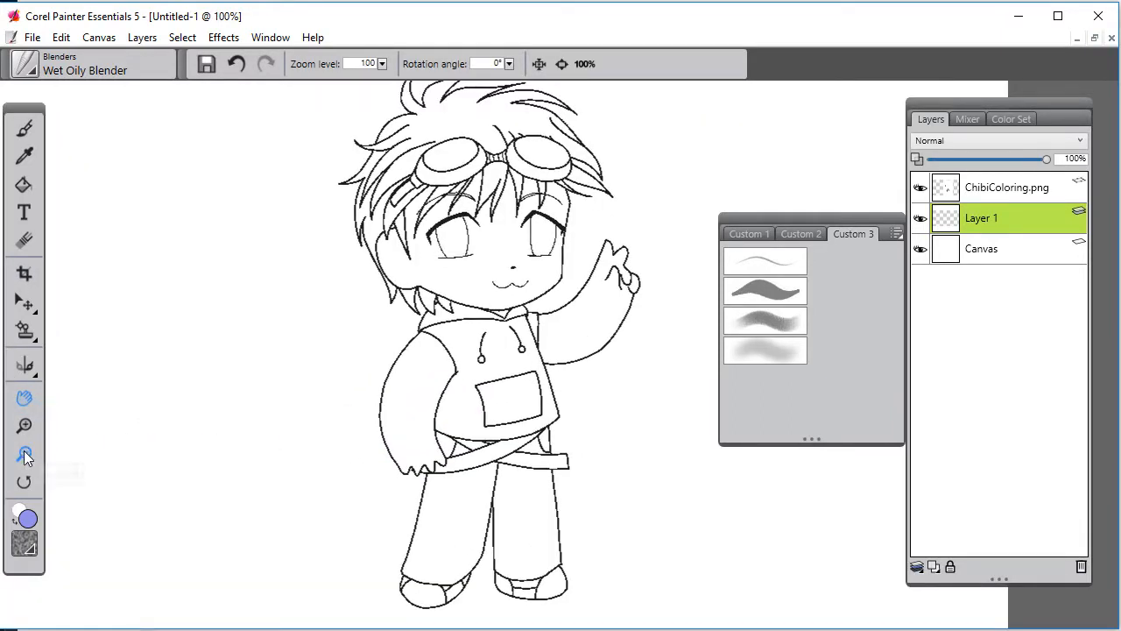
# Pick the Zoom tool to bring the view back to 75% and fit the whole figure.
pyautogui.click(25, 427)
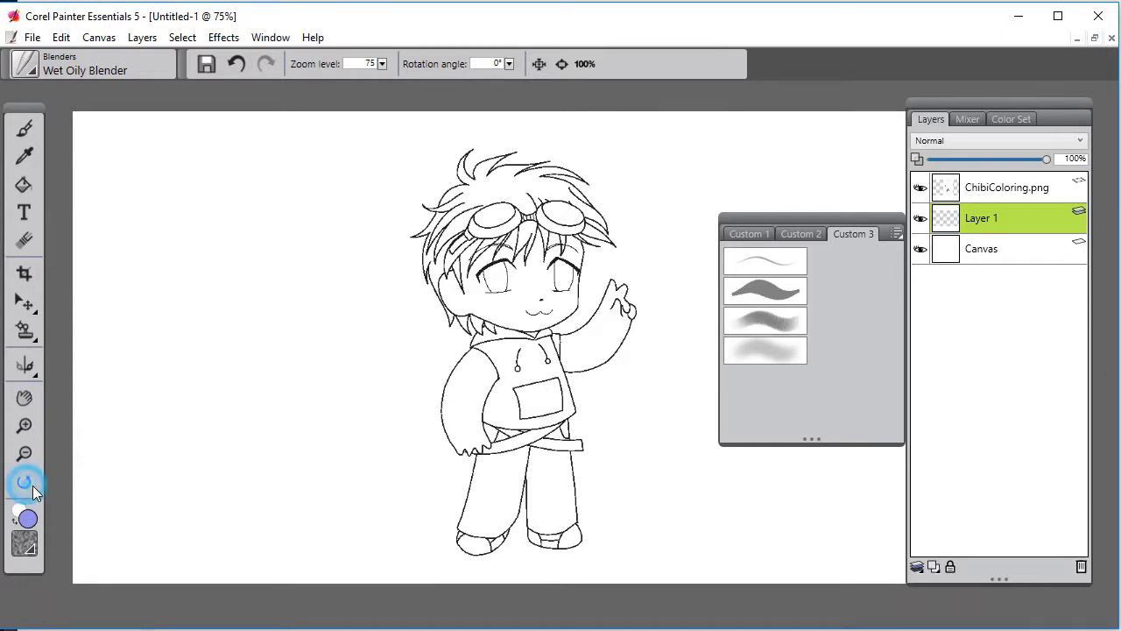
pyautogui.moveTo(24, 481)
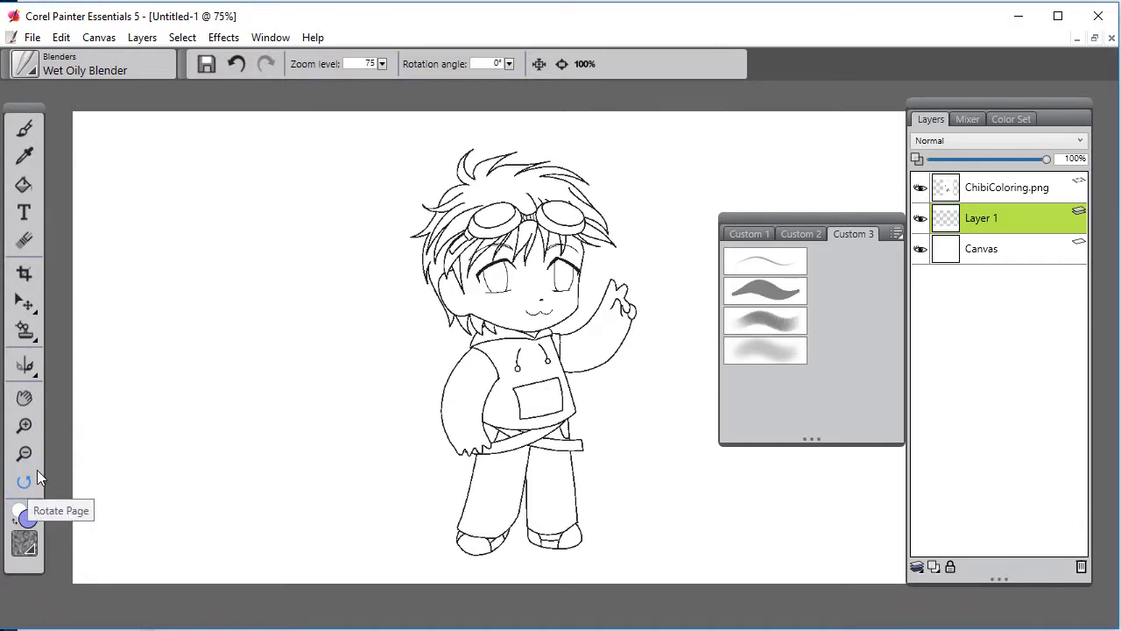